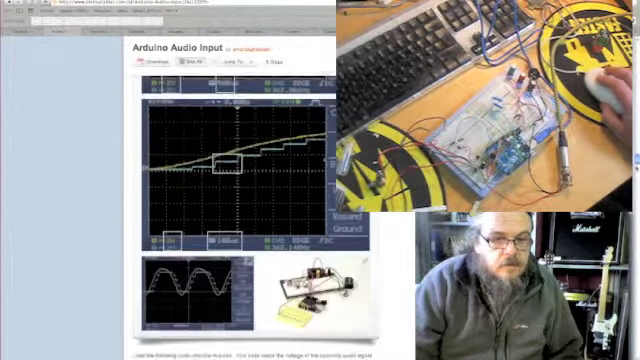
pyautogui.scroll(-3)
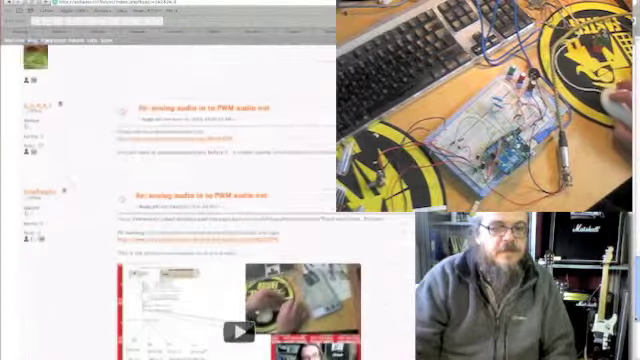
pyautogui.scroll(-3)
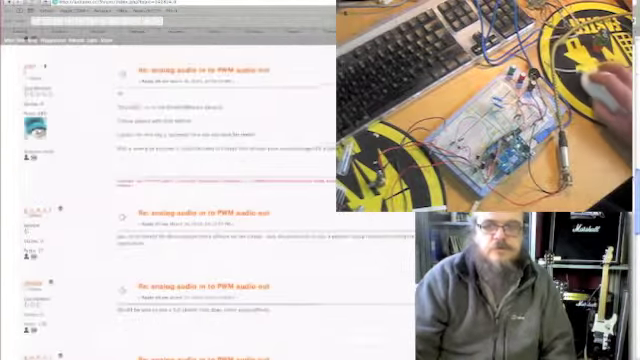
pyautogui.scroll(3)
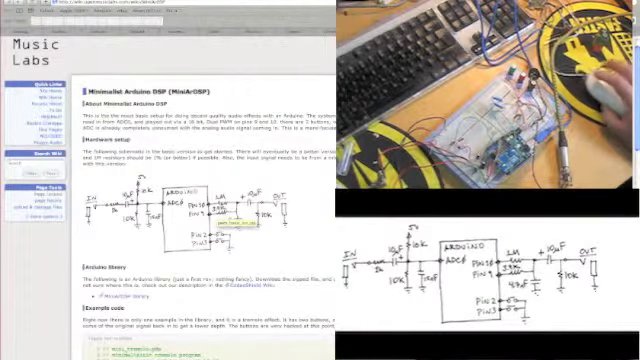
pyautogui.scroll(-3)
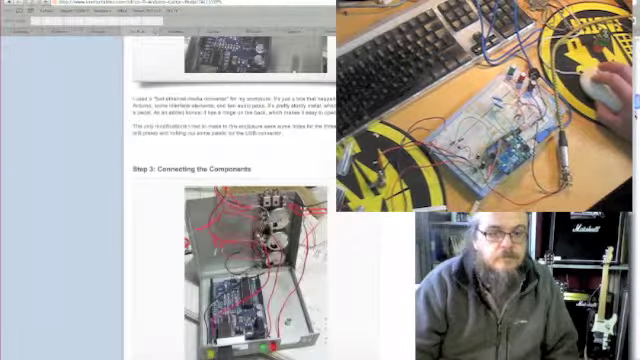
pyautogui.scroll(-3)
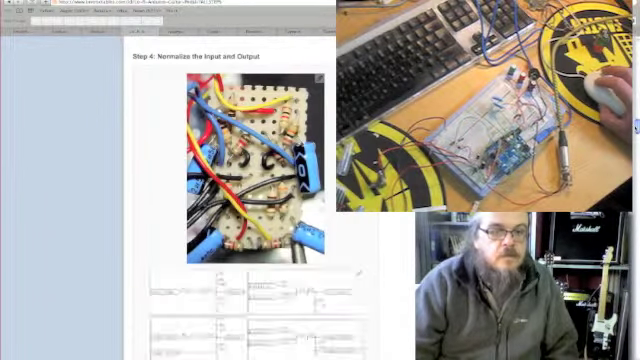
pyautogui.scroll(-3)
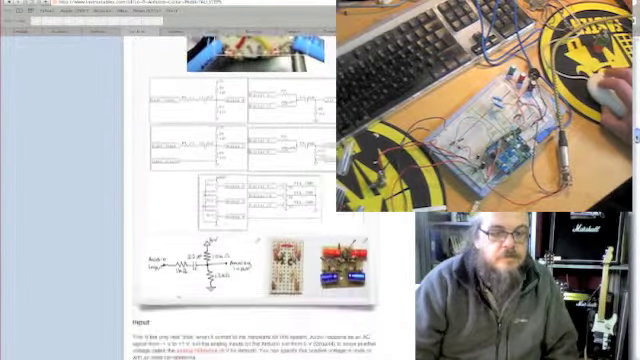